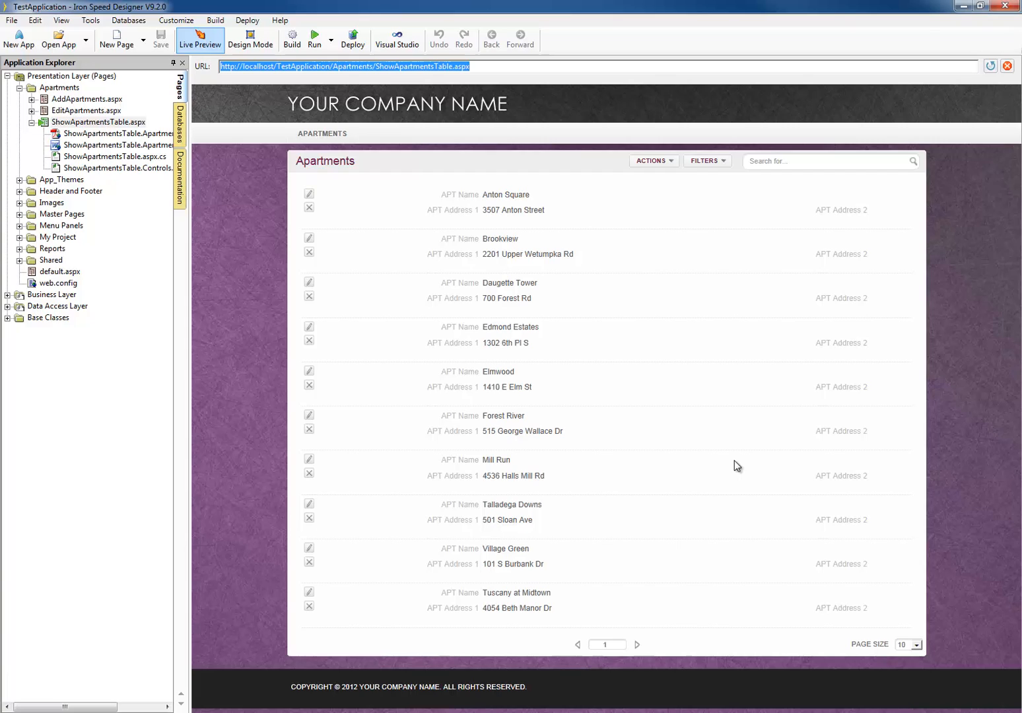
mouse_move(726, 339)
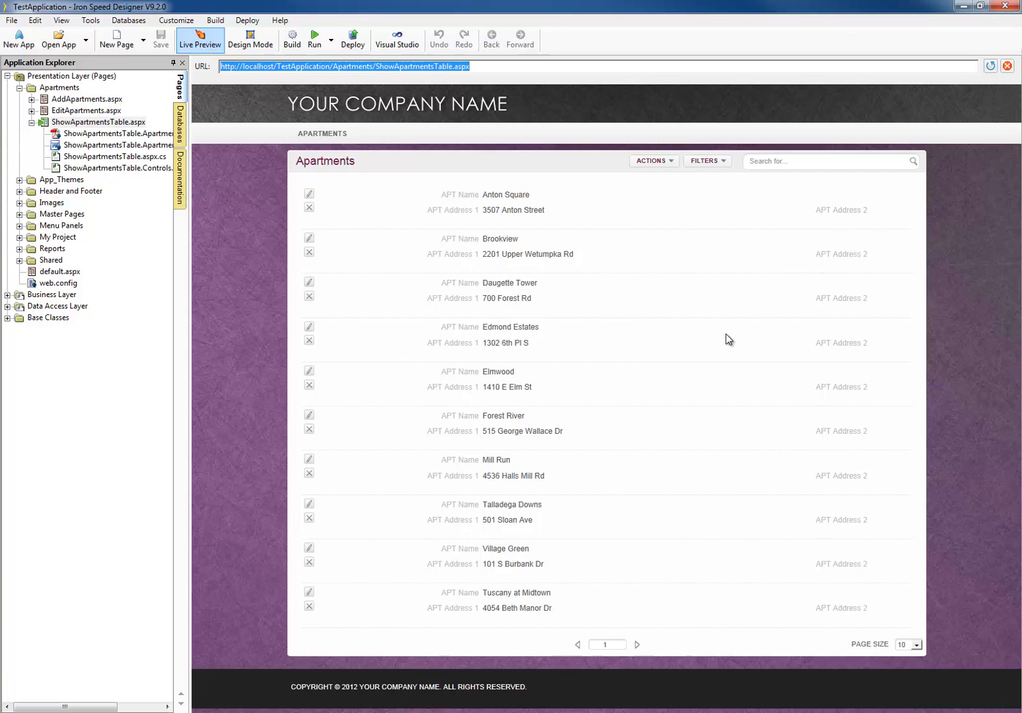
- Switch the Apartments page to design layout and select the AptName field to show its SetAptName code
click(251, 38)
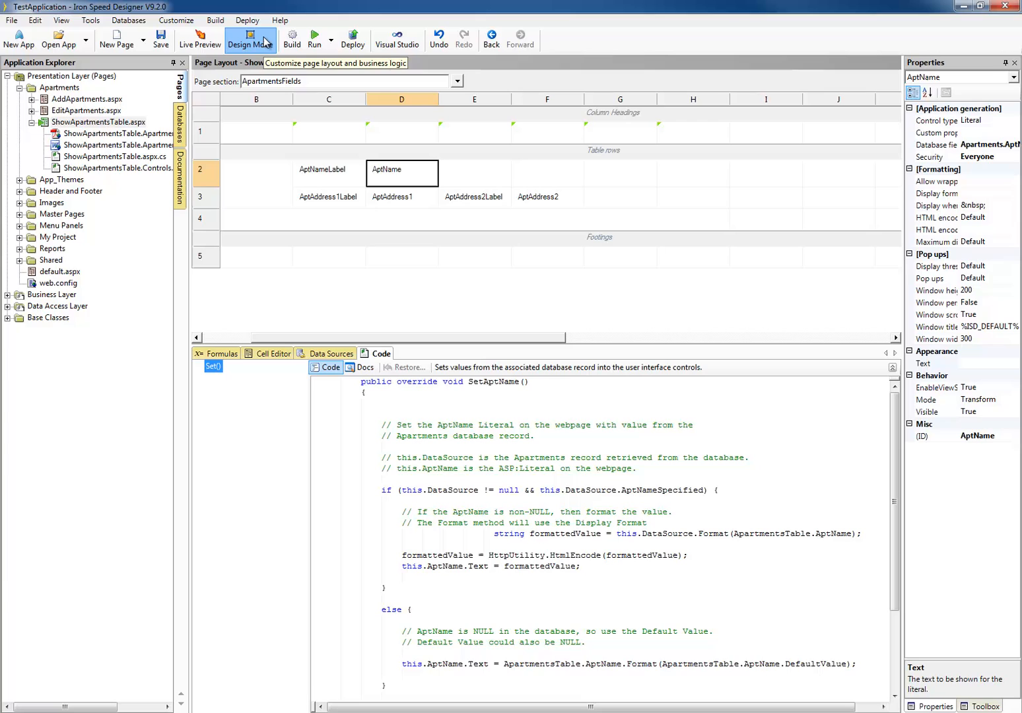
click(401, 197)
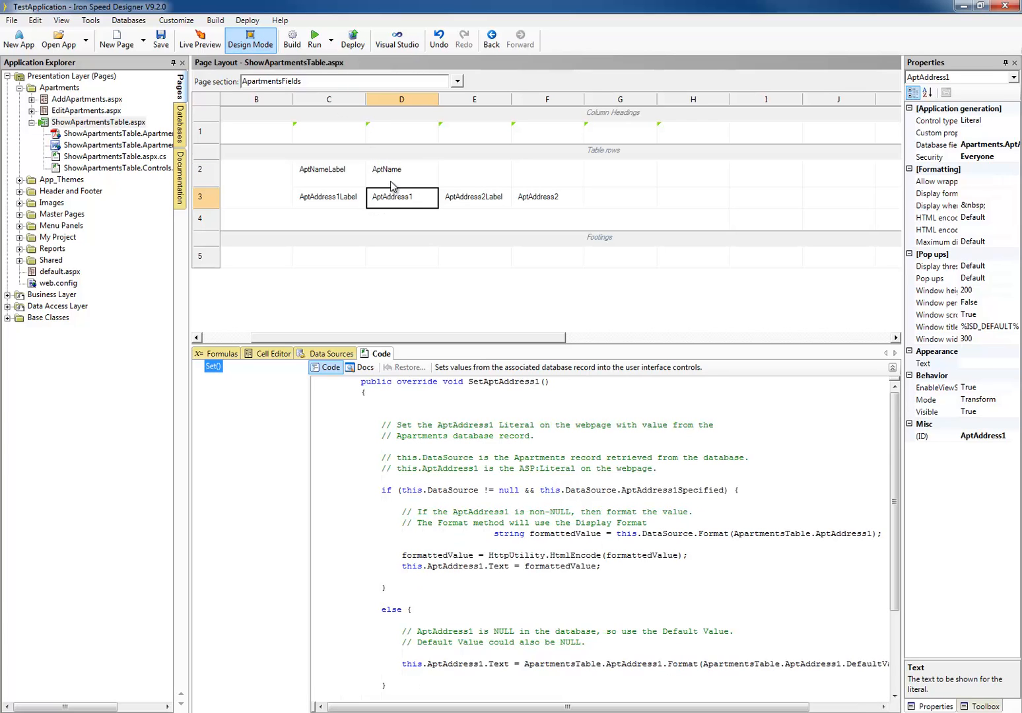
click(402, 173)
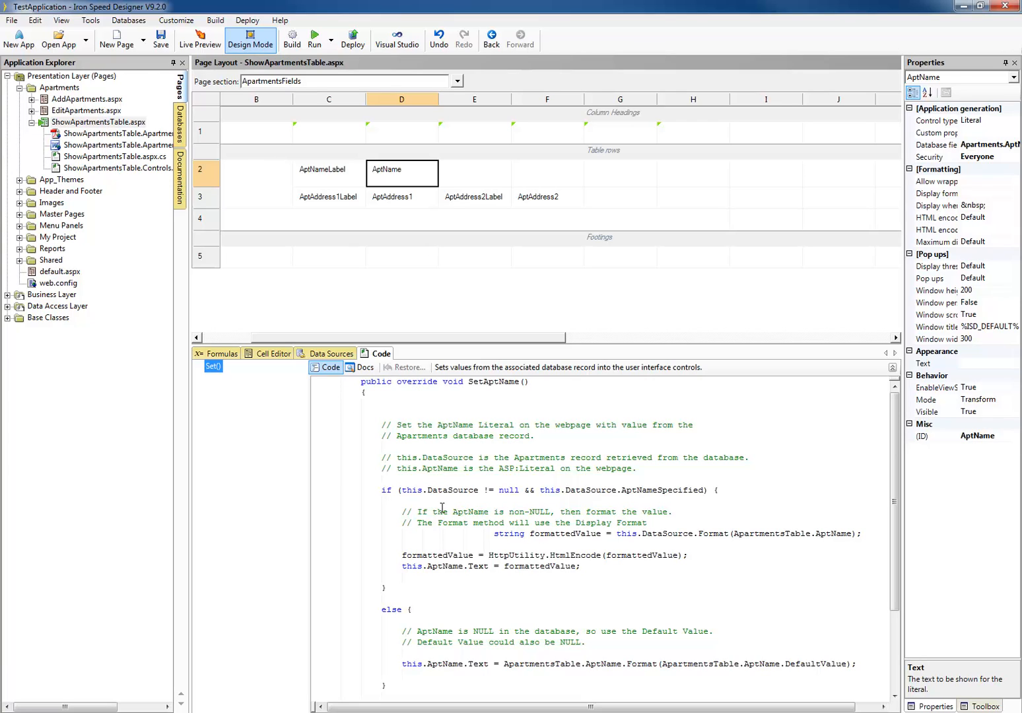
- Change formattedValue to formaedValue in the AptName code and build the application
drag(363, 381, 534, 565)
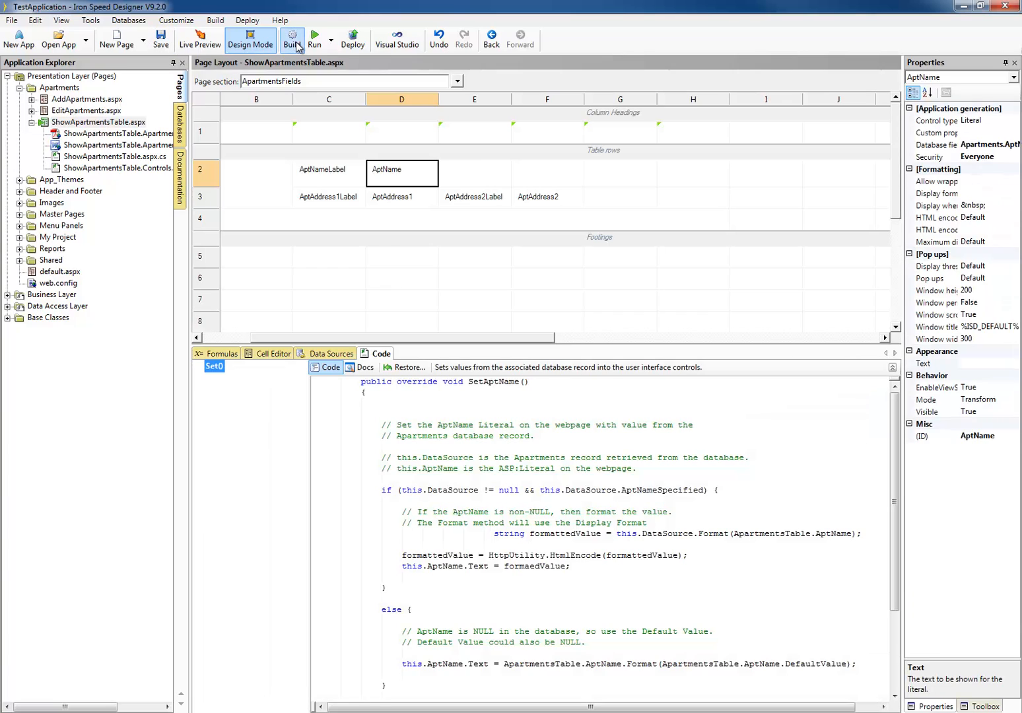
click(291, 38)
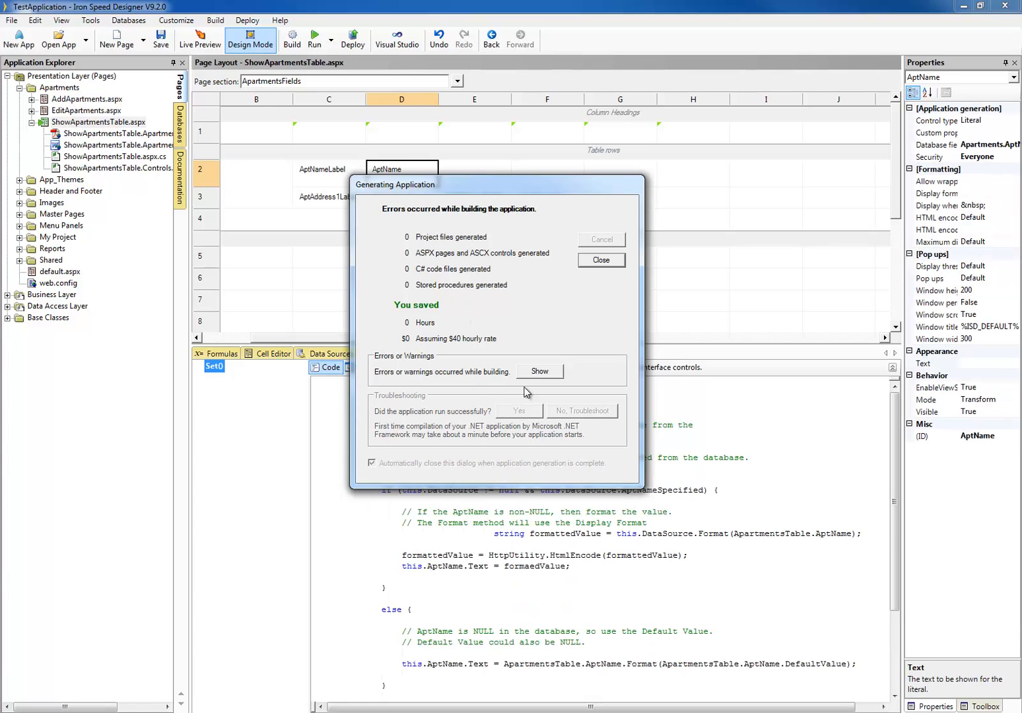
- Show the build errors reporting that the name 'formaedValue' does not exist
click(599, 259)
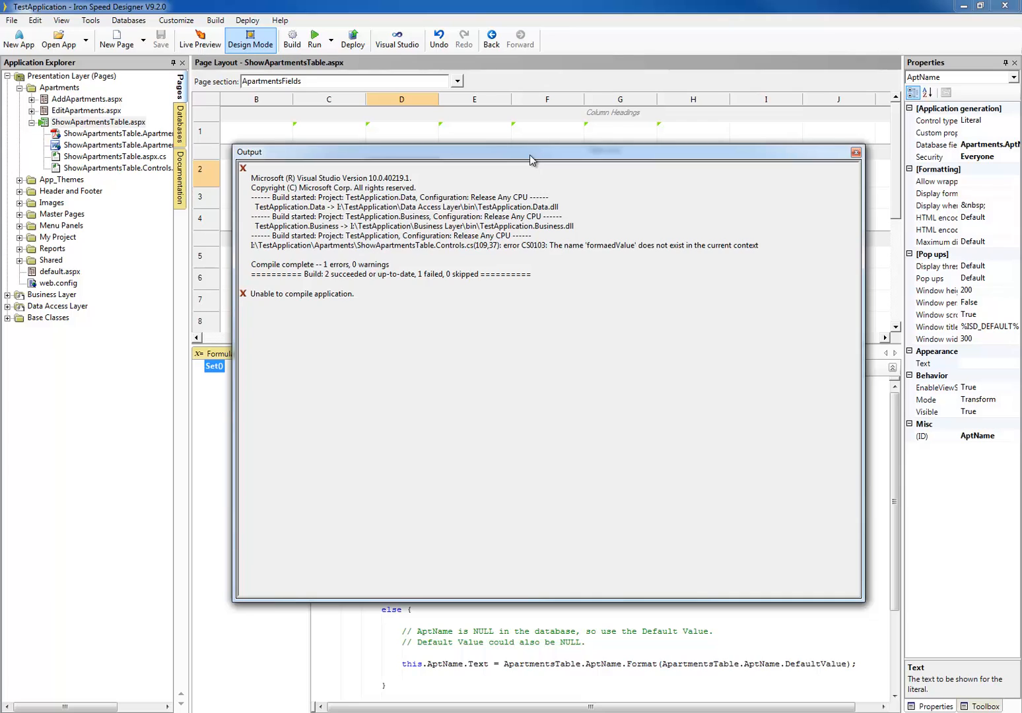
mouse_move(620, 356)
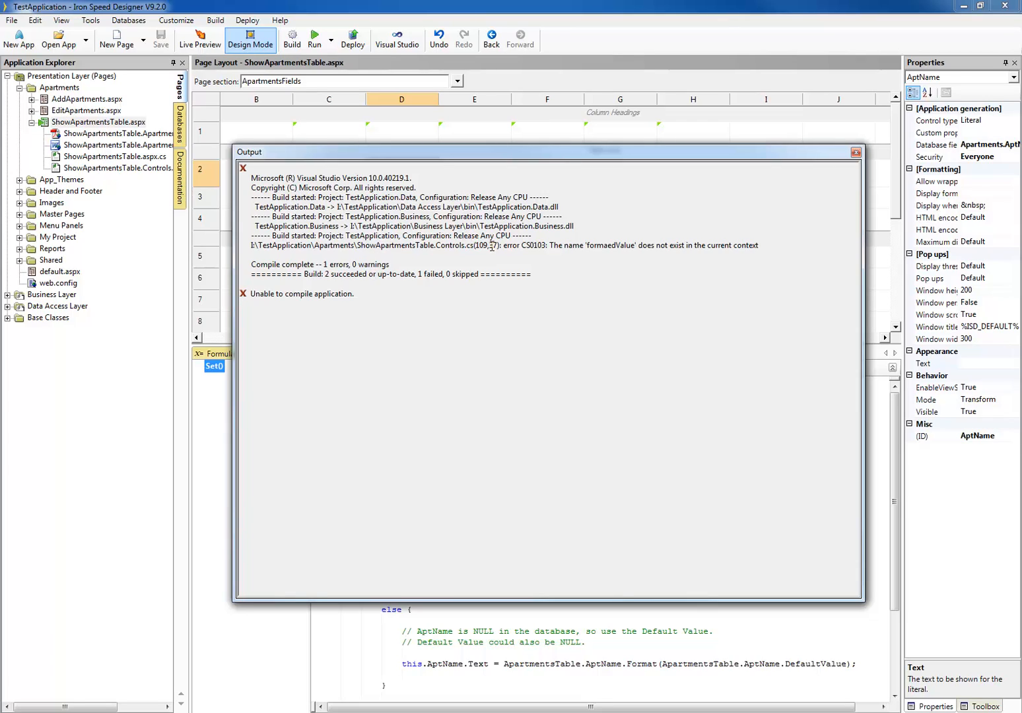
mouse_move(539, 341)
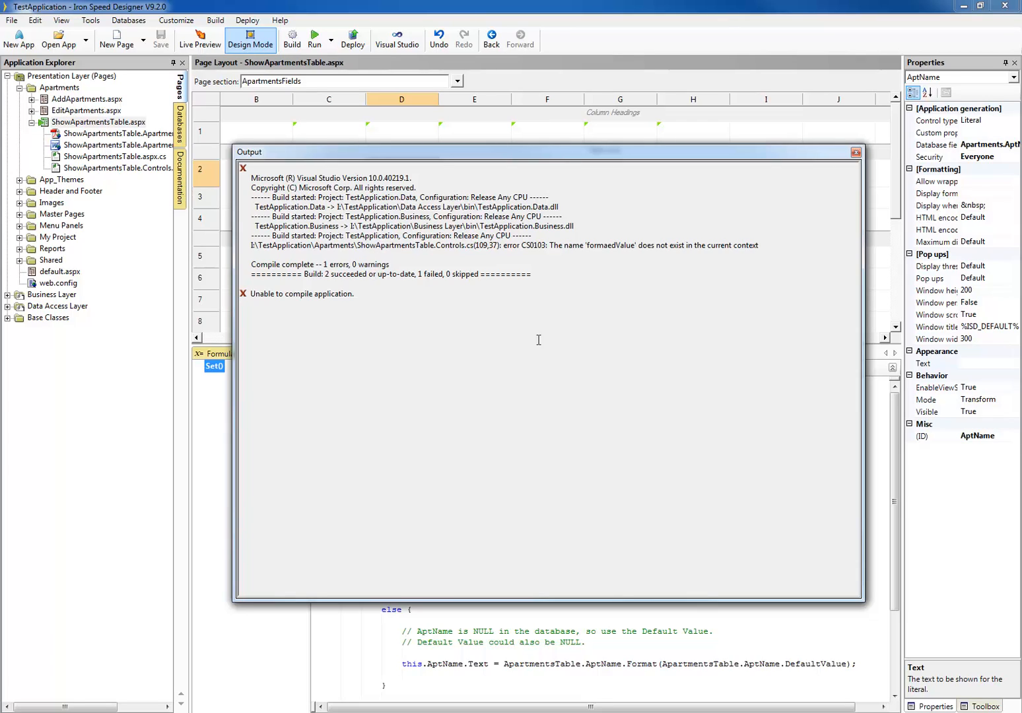
mouse_move(824, 193)
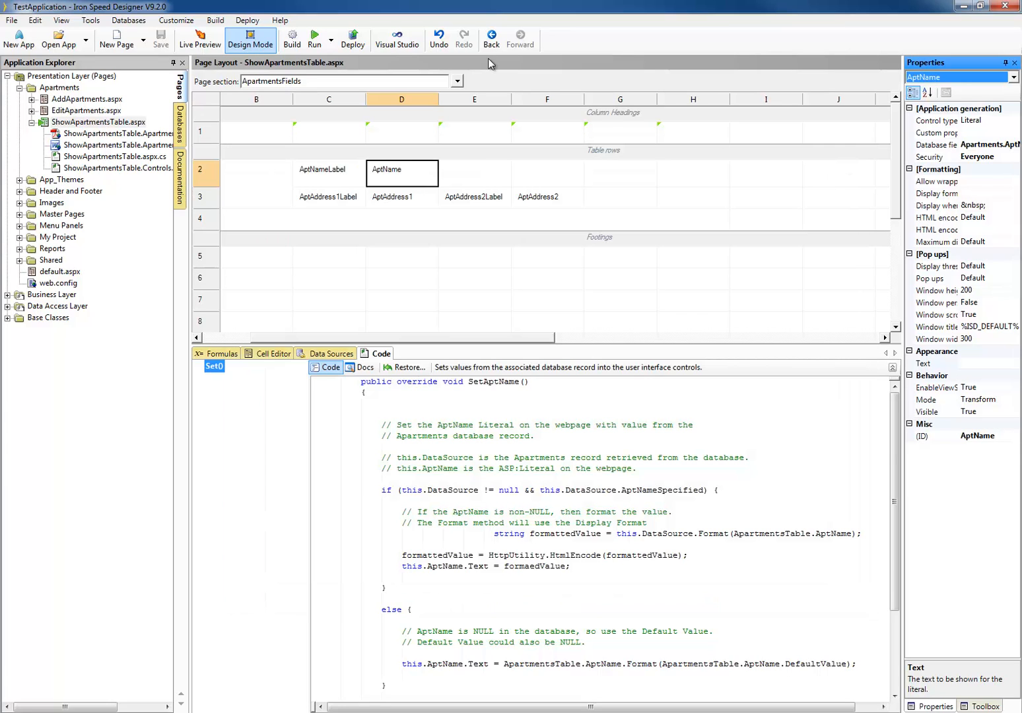
mouse_move(397, 37)
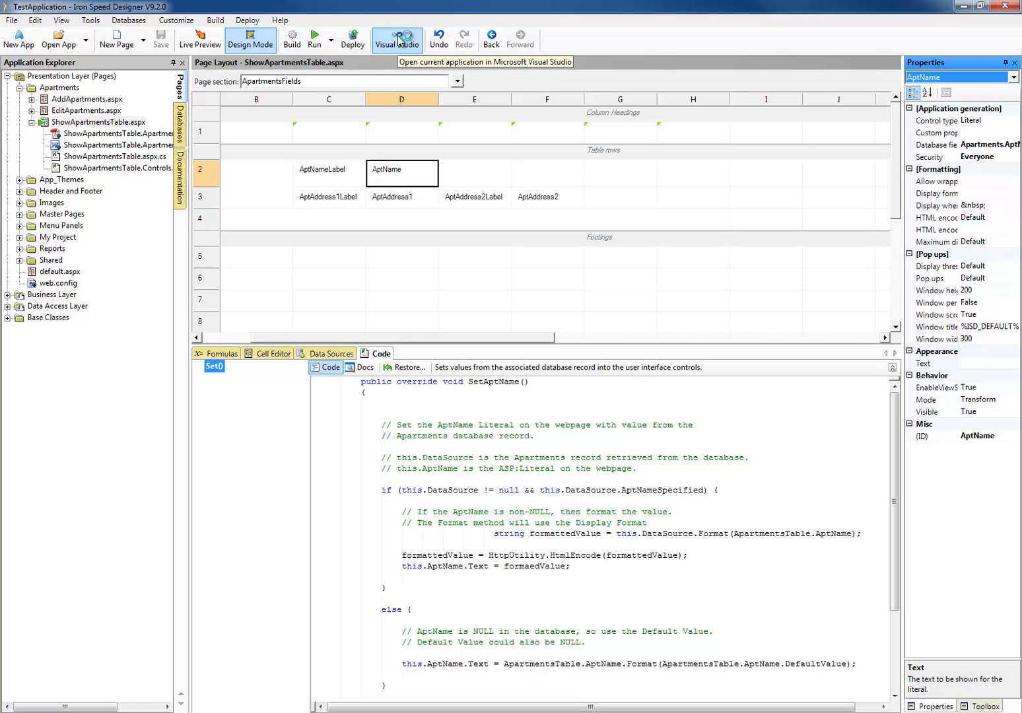
- Open the current application in Visual Studio with ShowApartmentsTable.Controls.cs and its error list
click(396, 38)
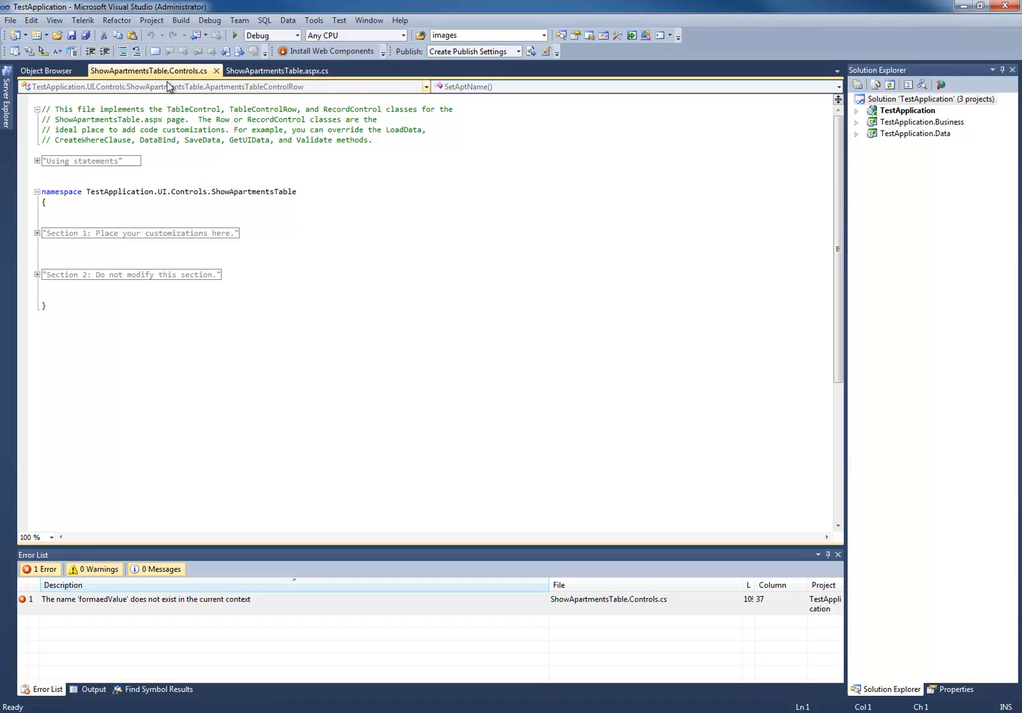
mouse_move(168, 79)
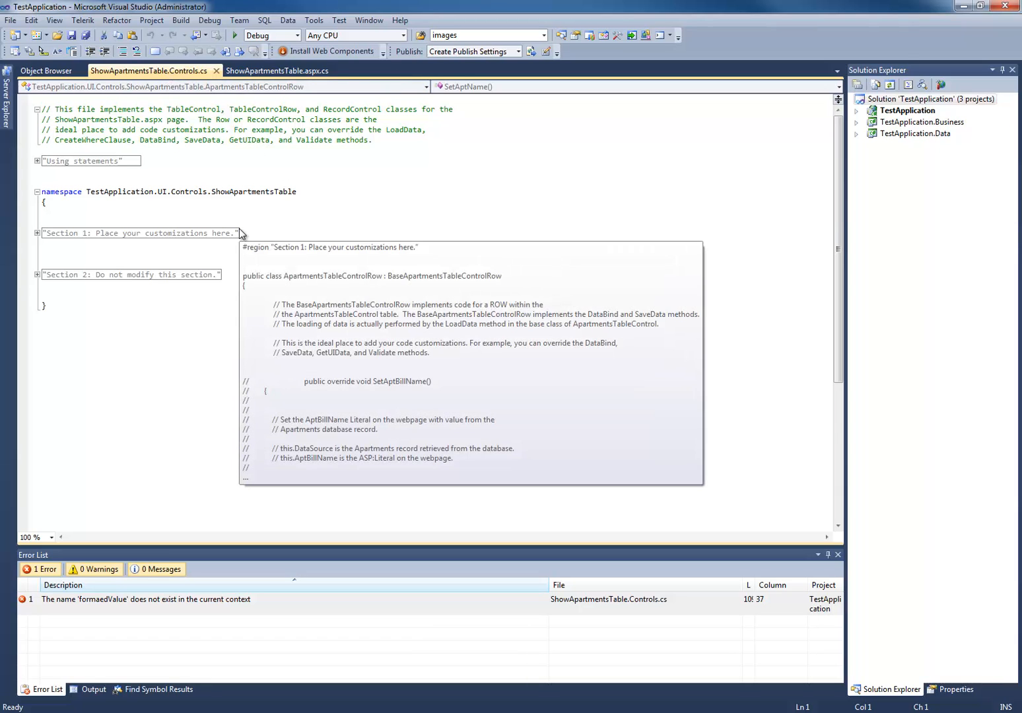
mouse_move(230, 217)
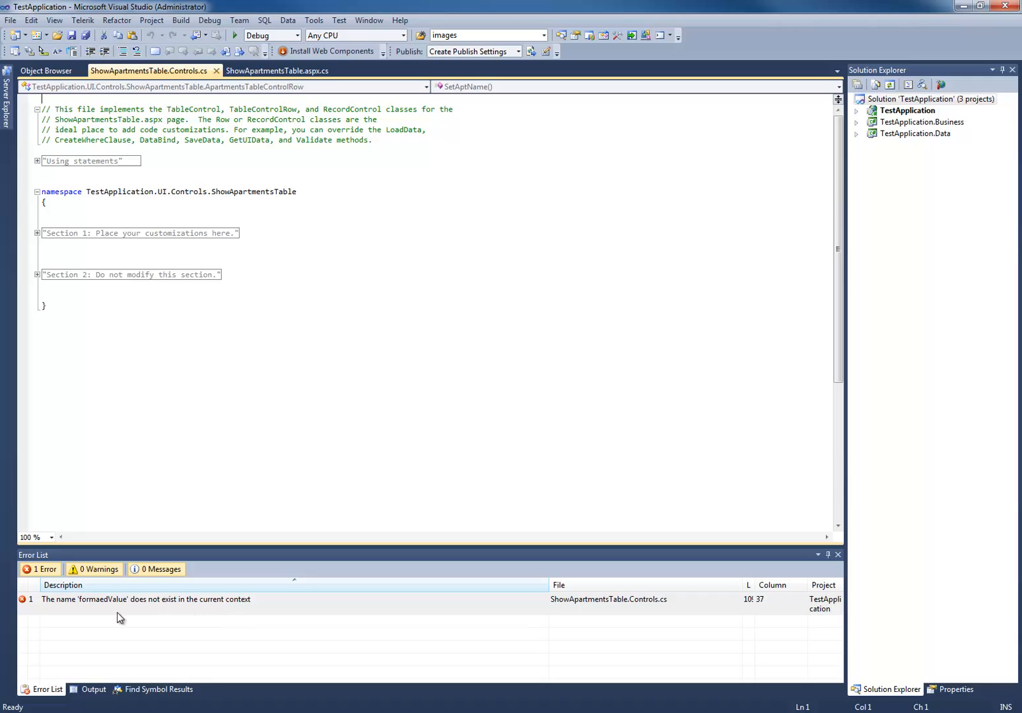
mouse_move(256, 612)
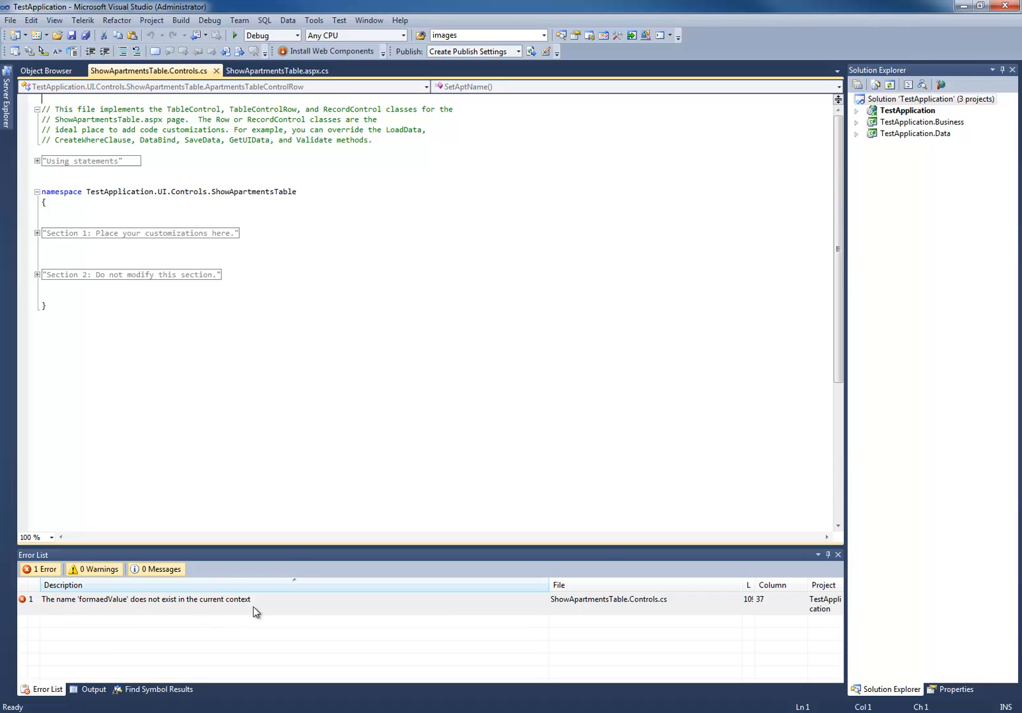
mouse_move(227, 610)
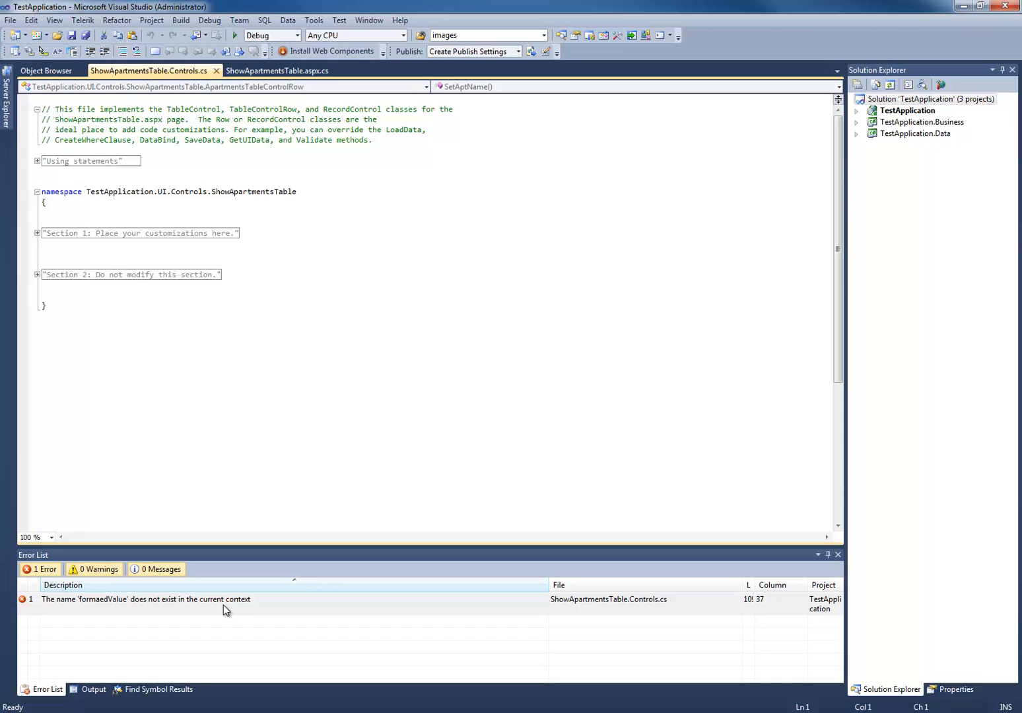
mouse_move(185, 606)
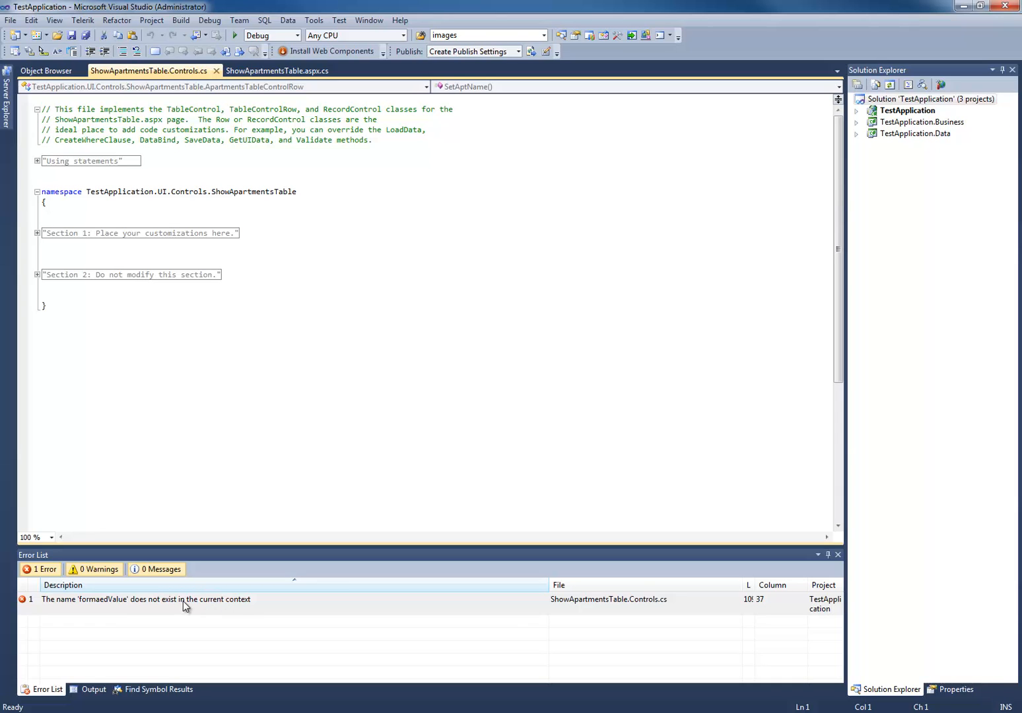
- Jump from the Error List to the formaedValue line in SetAptName and begin correcting it
double_click(145, 600)
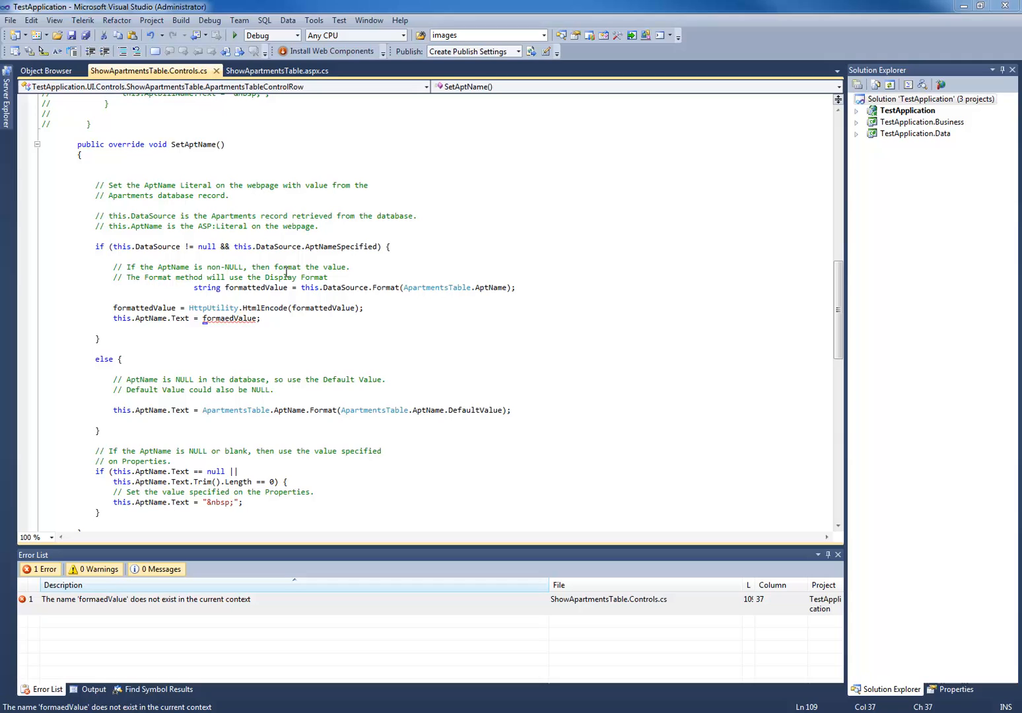
click(313, 326)
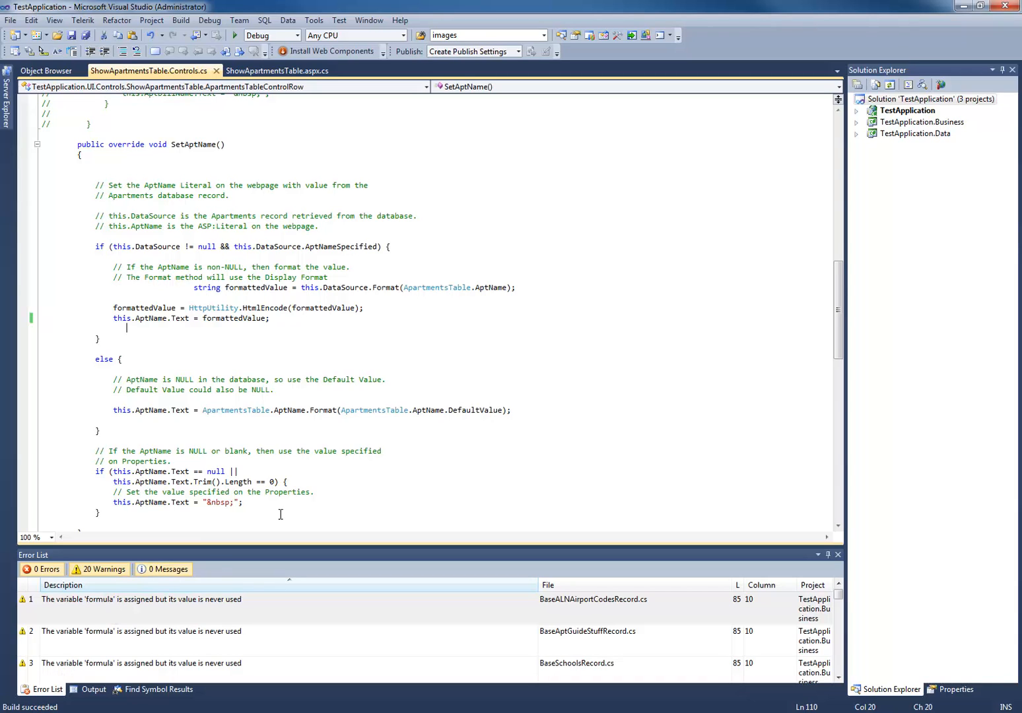
mouse_move(359, 436)
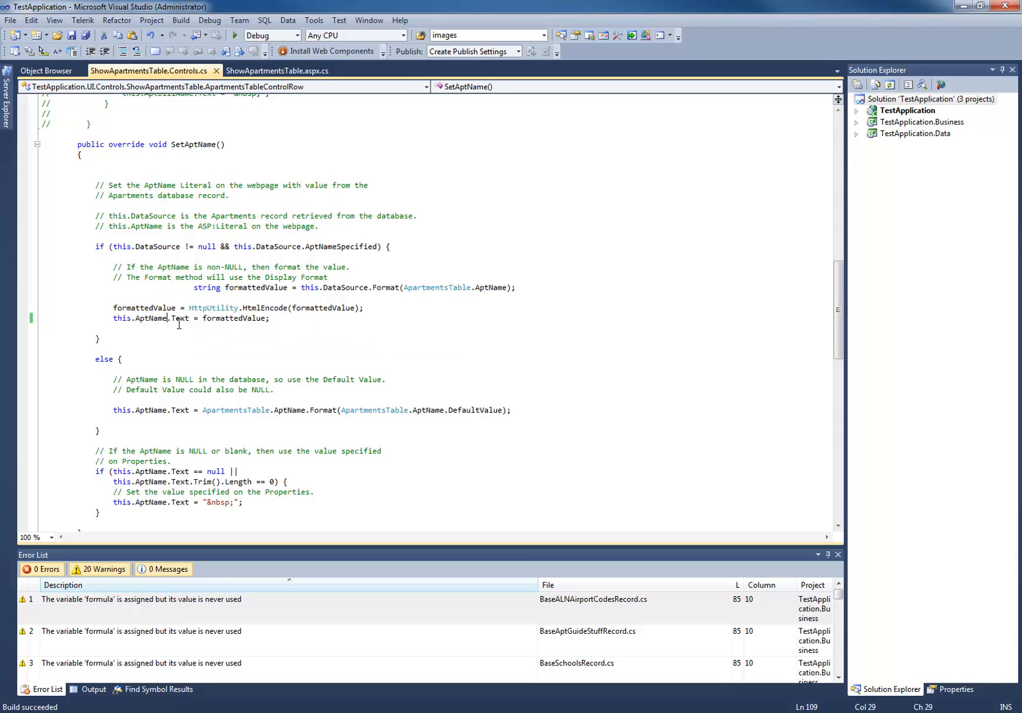
text(.)
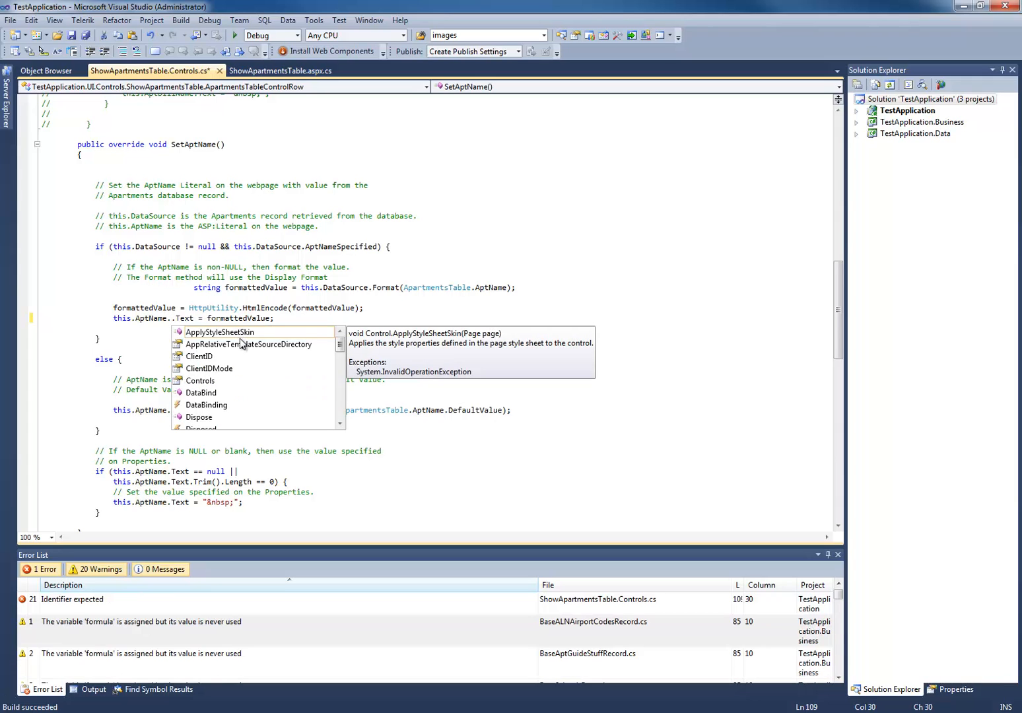
mouse_move(191, 367)
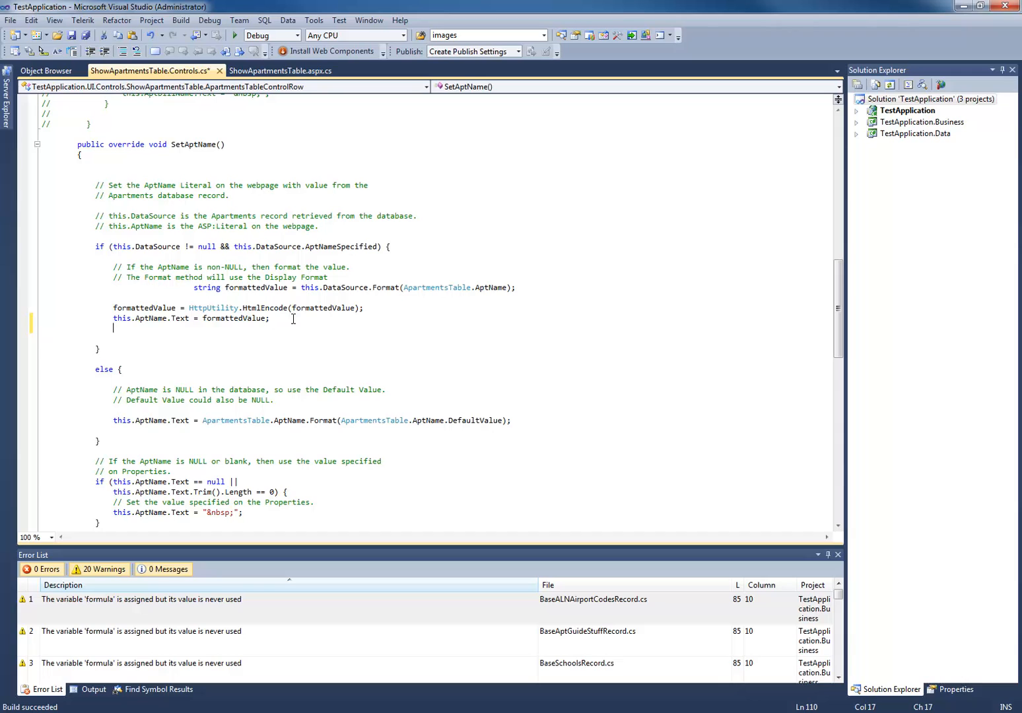
text(this.)
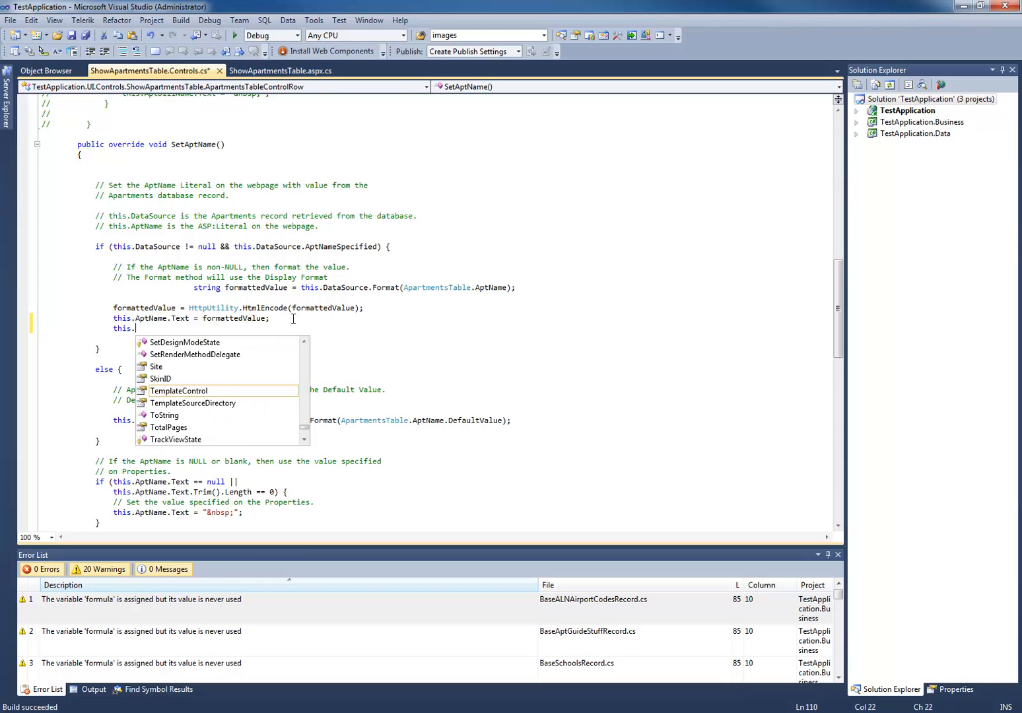
text(DataSource.)
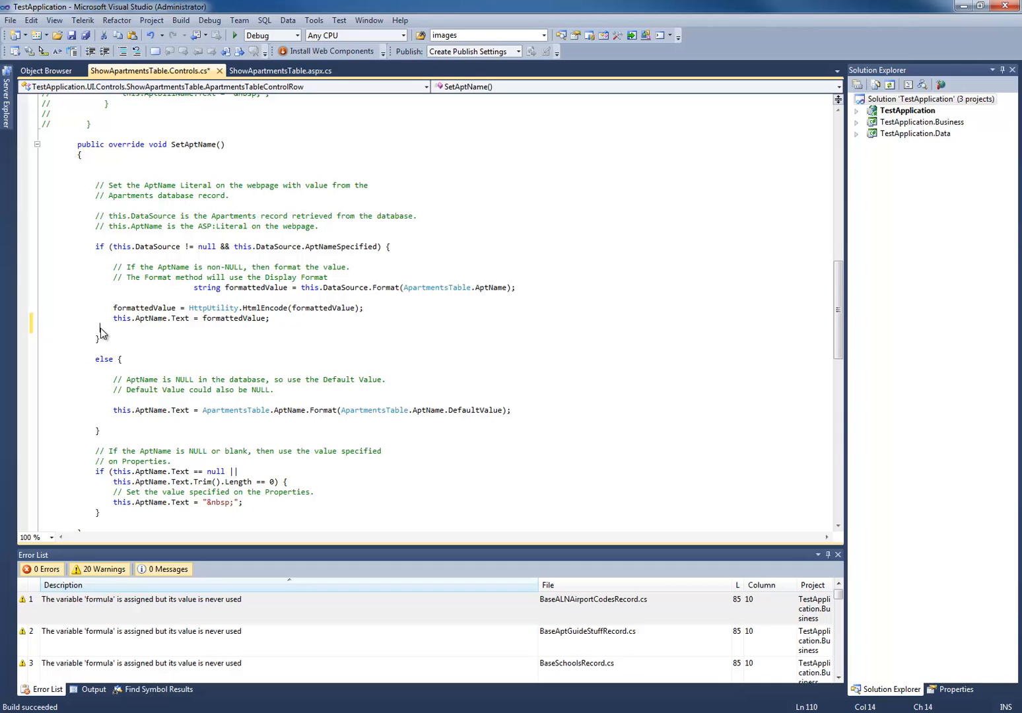
- Return to Iron Speed Designer and accept reloading the externally modified ShowApartmentsTable.Controls.cs
click(87, 35)
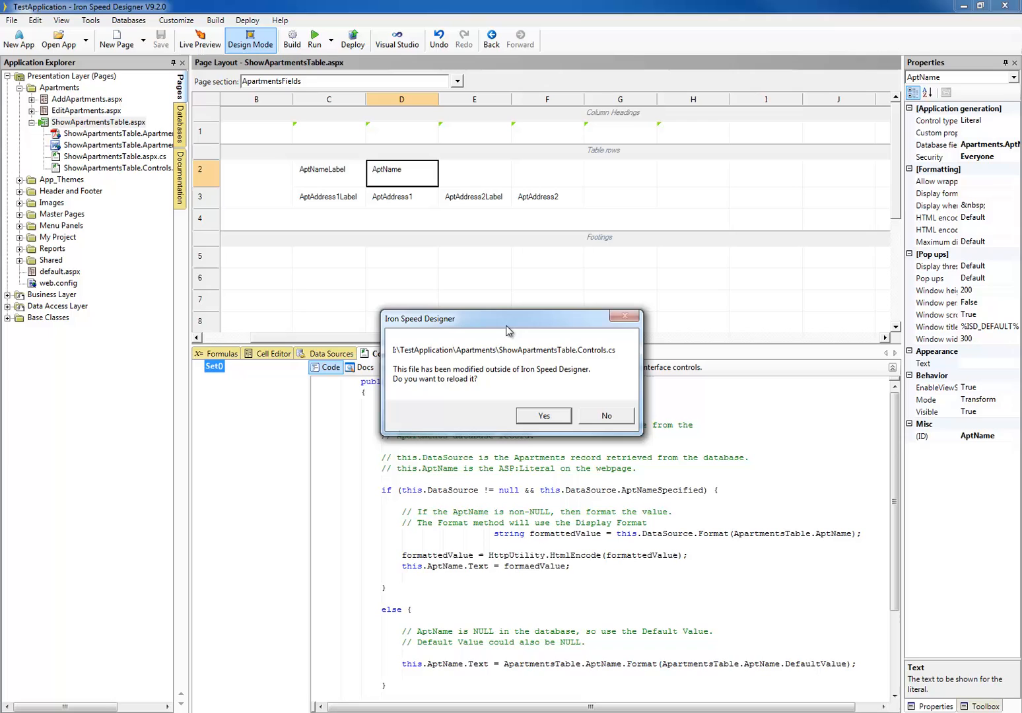
mouse_move(474, 357)
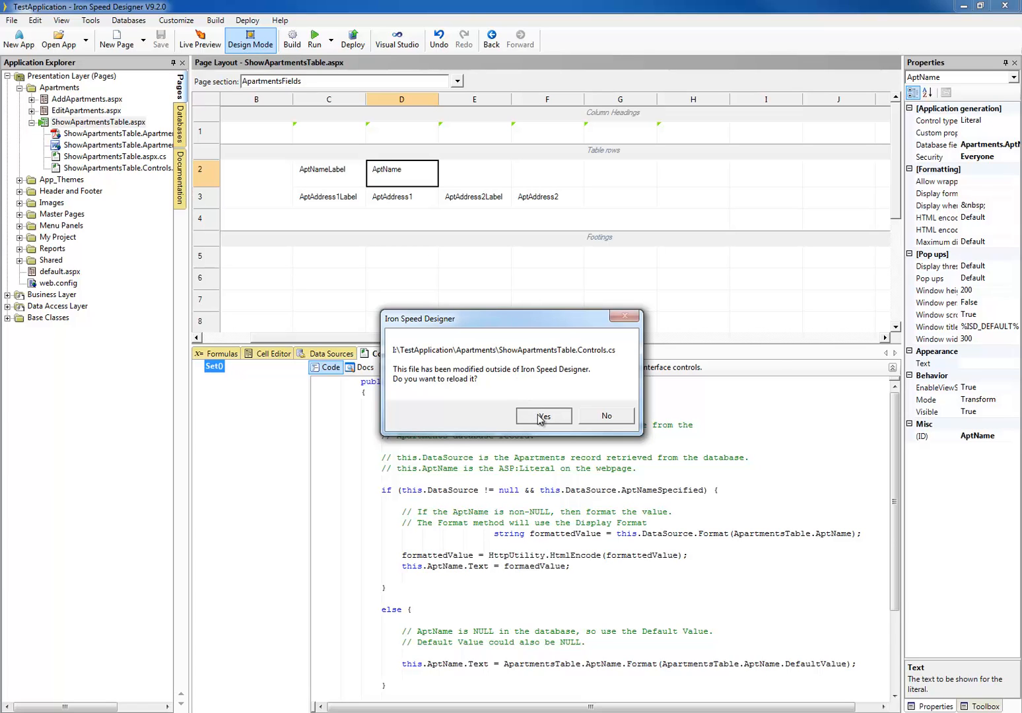
click(542, 415)
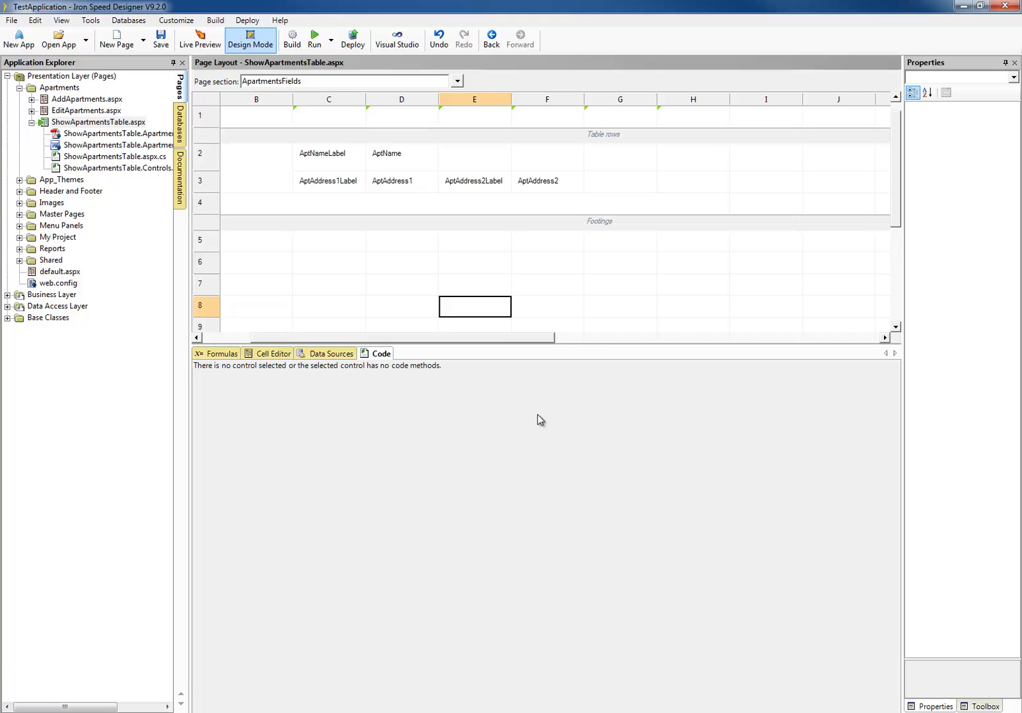
- Select the AptAddress1 field in the page layout to display its SetAptAddress1 code
click(393, 181)
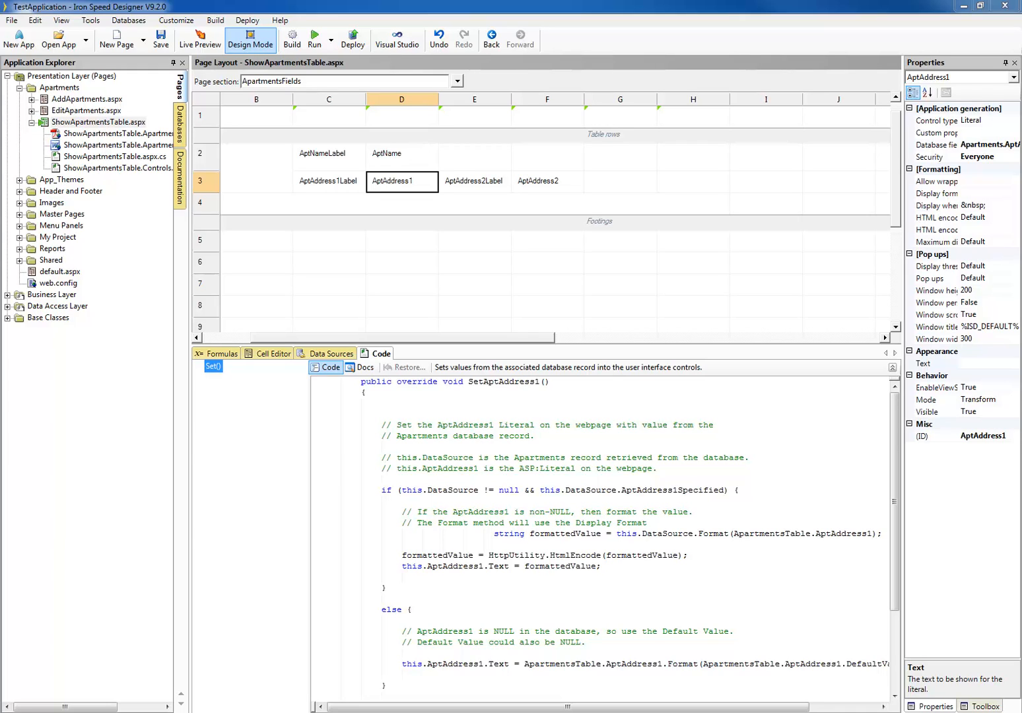
mouse_move(623, 293)
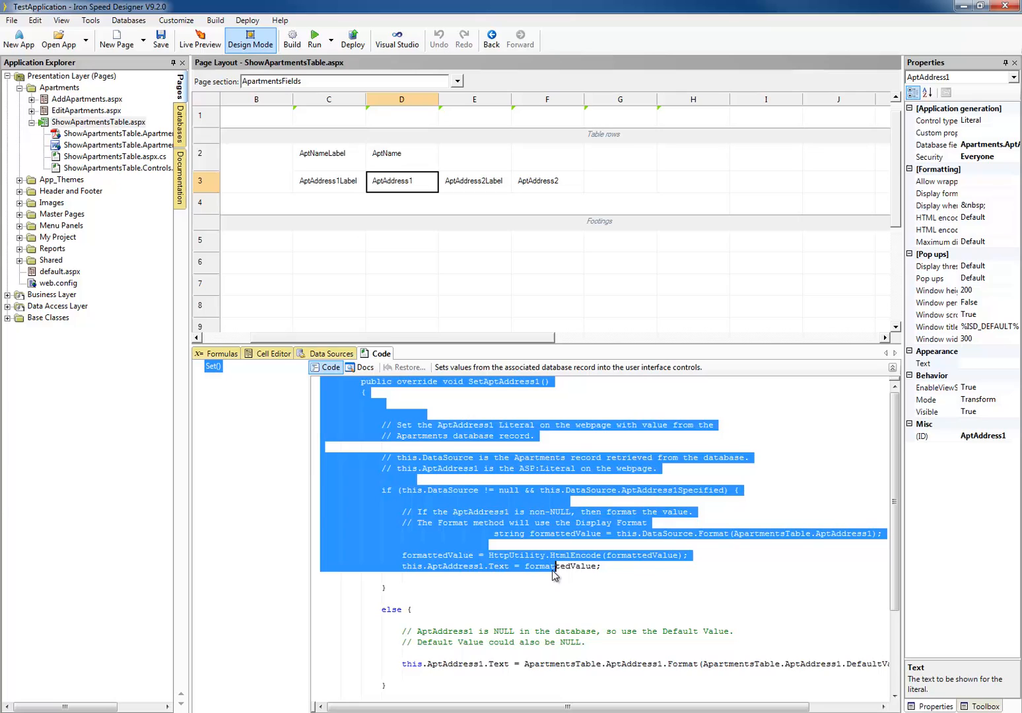
- Deselect the code text and open the current application in Visual Studio again
click(552, 566)
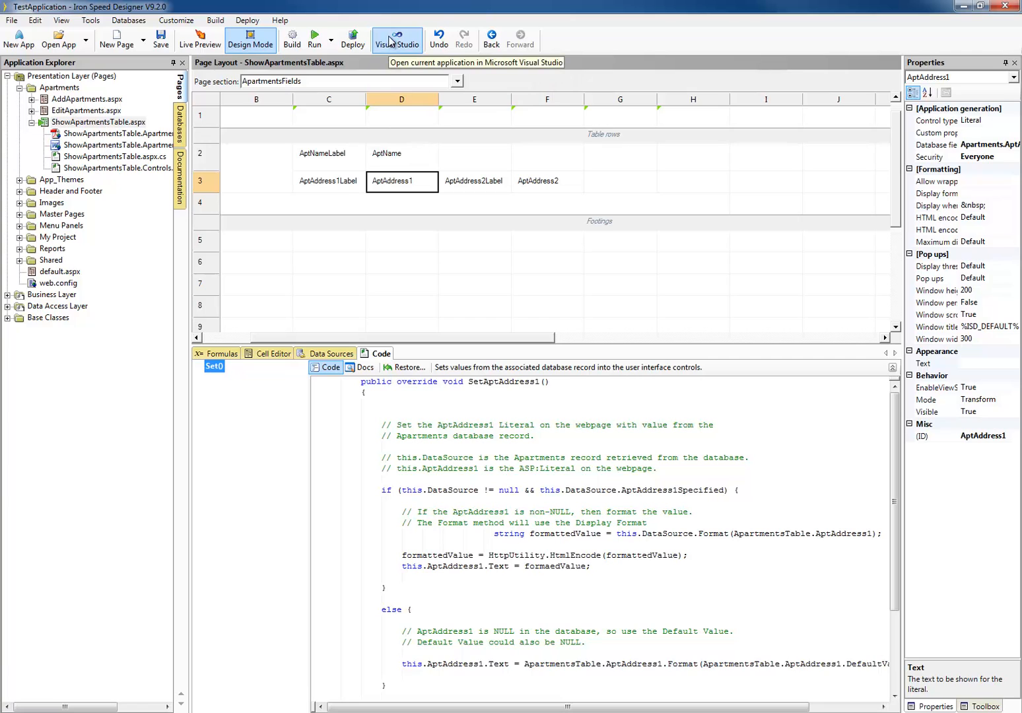
click(396, 39)
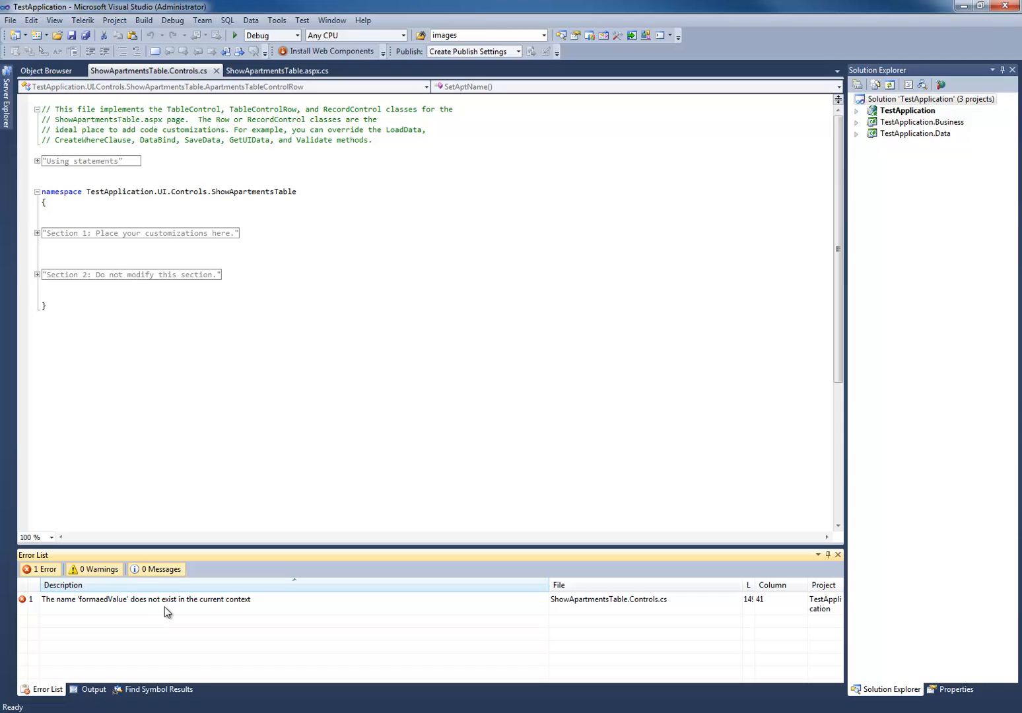
- Retype the SetAptAddress1 variable as formattedValue from the Error List and return to Iron Speed Designer
double_click(146, 599)
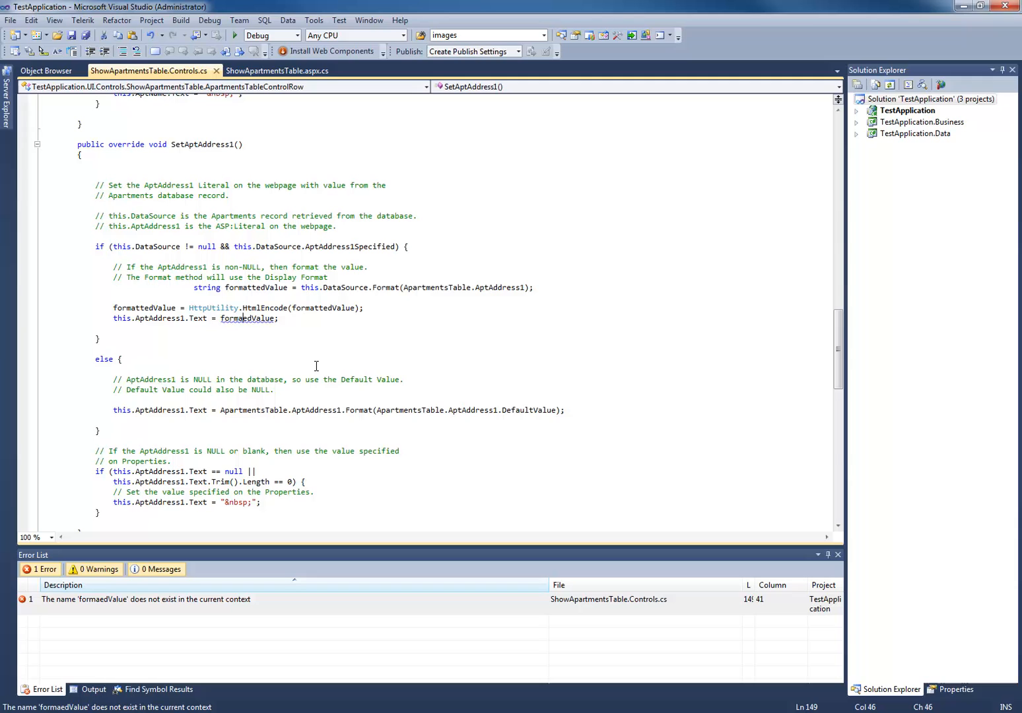
text(formattedValue)
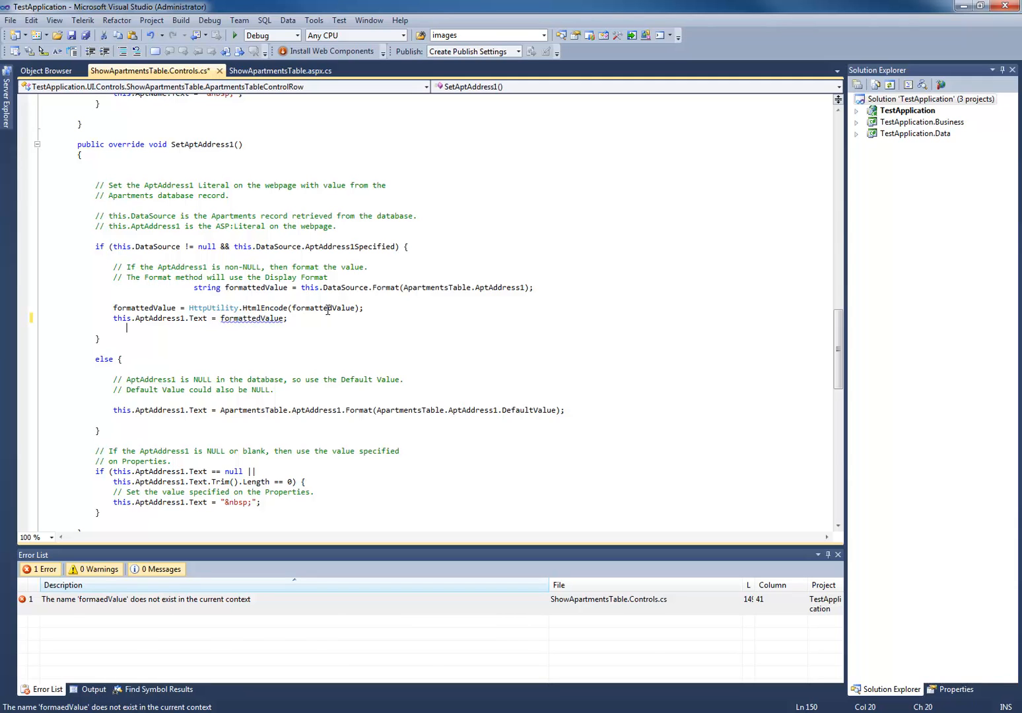
click(85, 35)
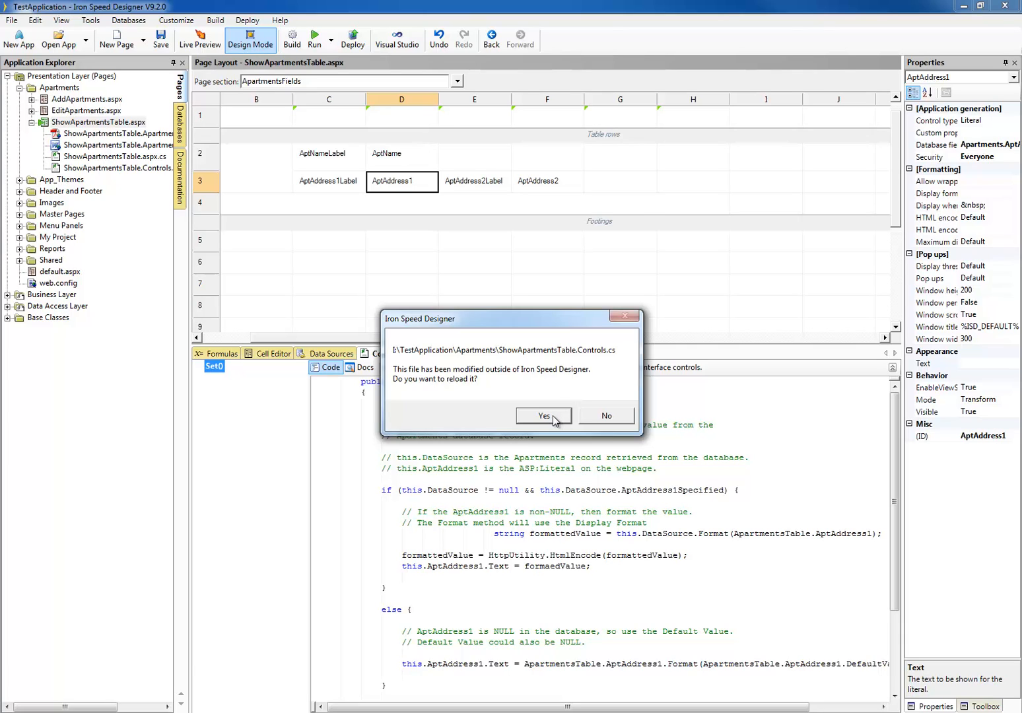
- Reload the controls file modified in Visual Studio so SetAptAddress1 uses formattedValue
click(543, 415)
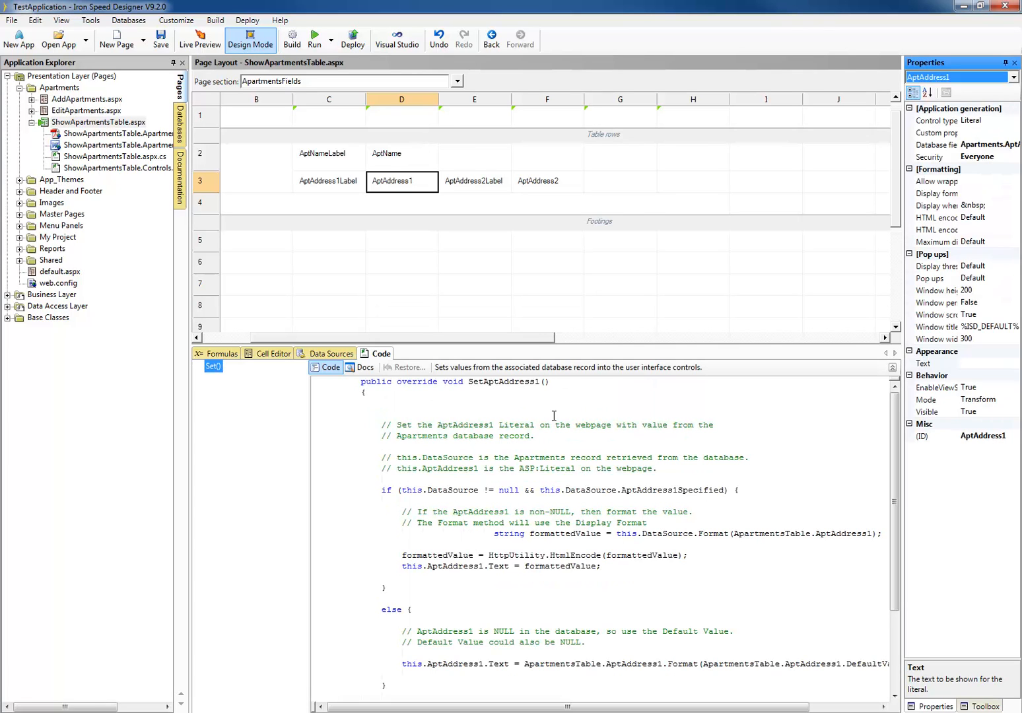
mouse_move(521, 376)
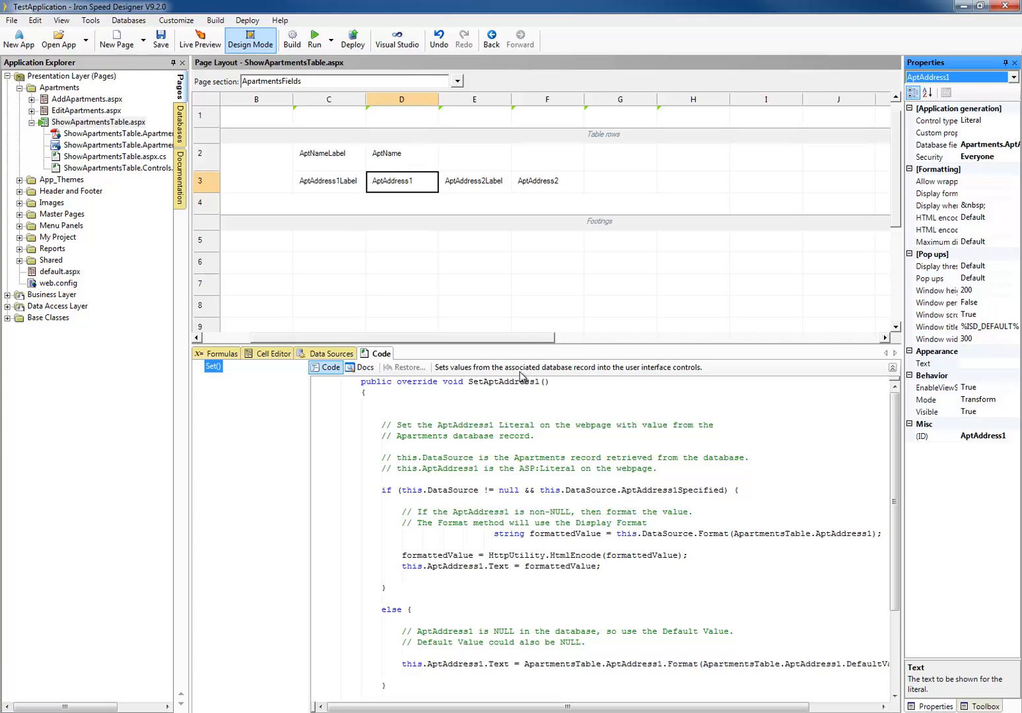
mouse_move(499, 276)
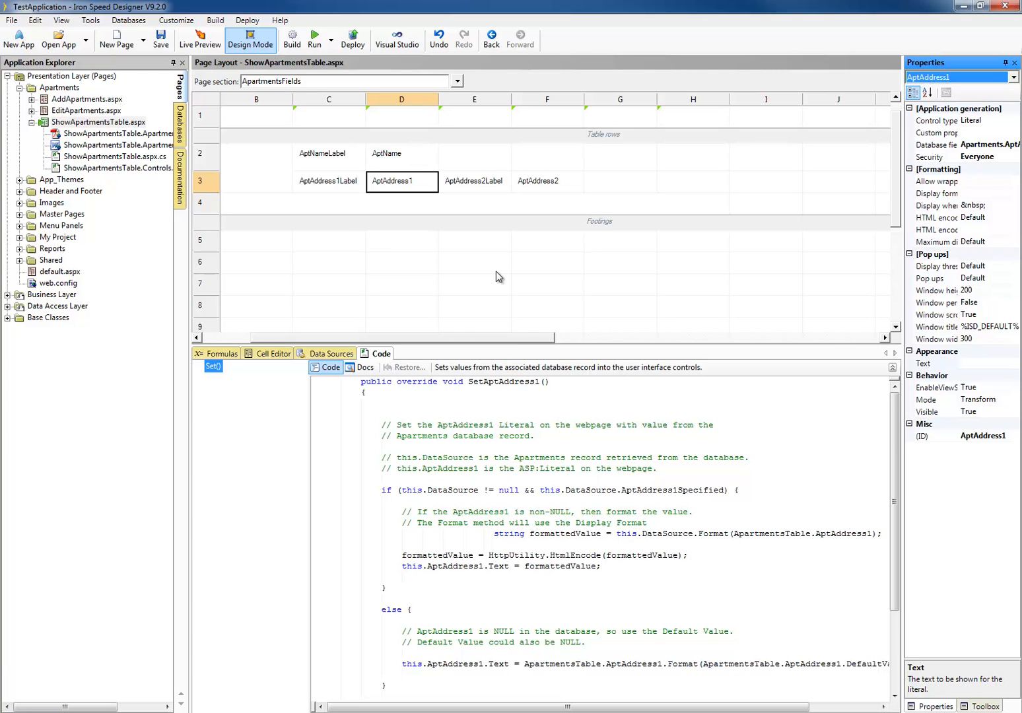
mouse_move(729, 329)
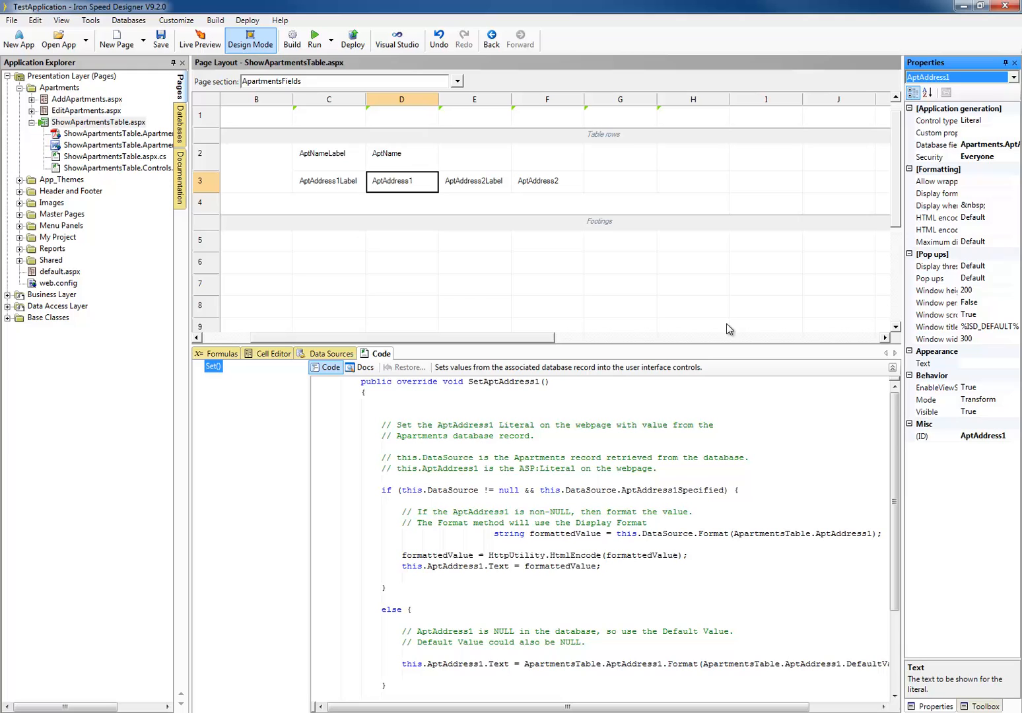